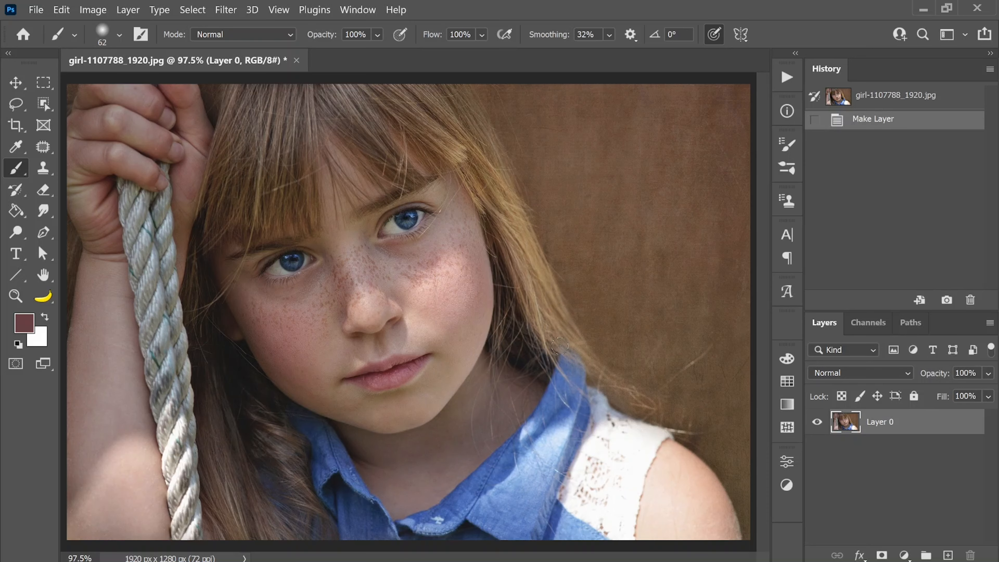
Load a highlights luminosity selection and add a Curves adjustment layer masked to it.
{"action": "key", "text": "ctrl+alt+2"}
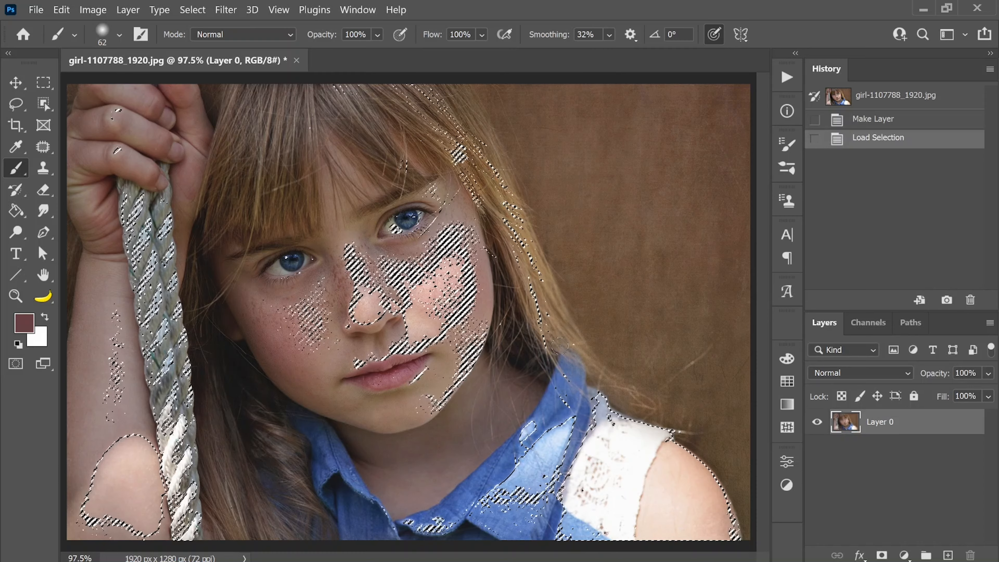
{"action": "left_click", "coordinate": [786, 405]}
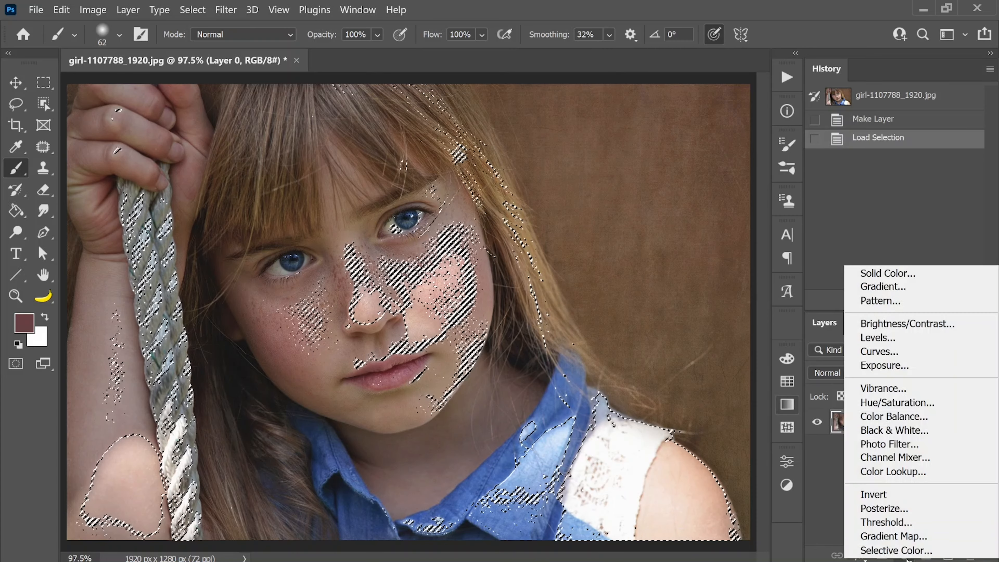
{"action": "left_click", "coordinate": [879, 352]}
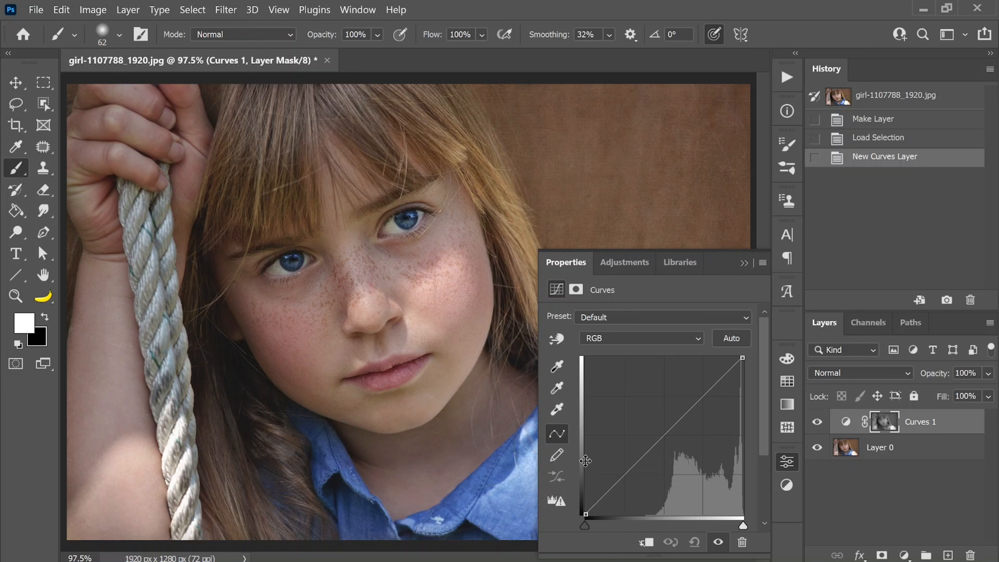
{"action": "mouse_move", "coordinate": [635, 434]}
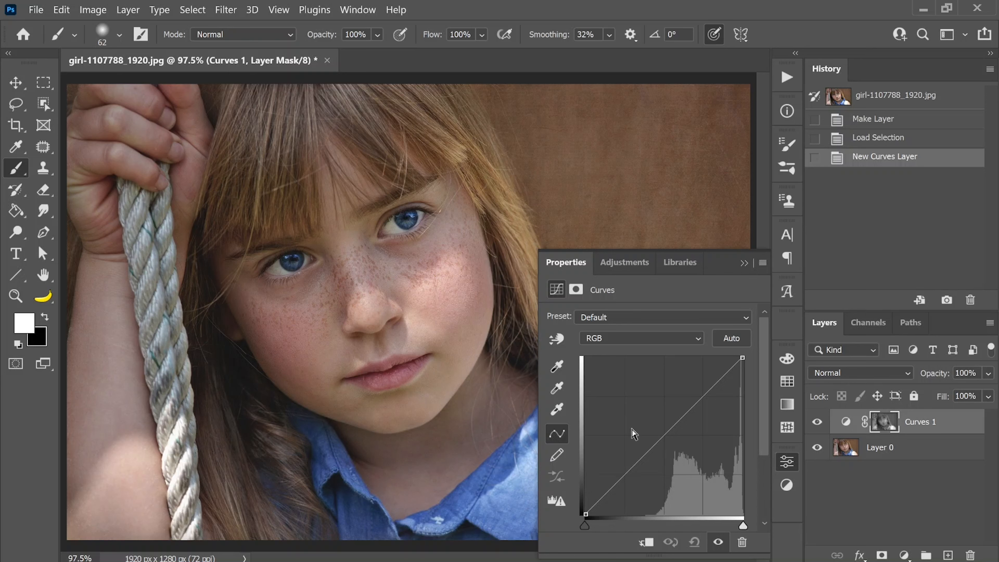
{"action": "mouse_move", "coordinate": [710, 508]}
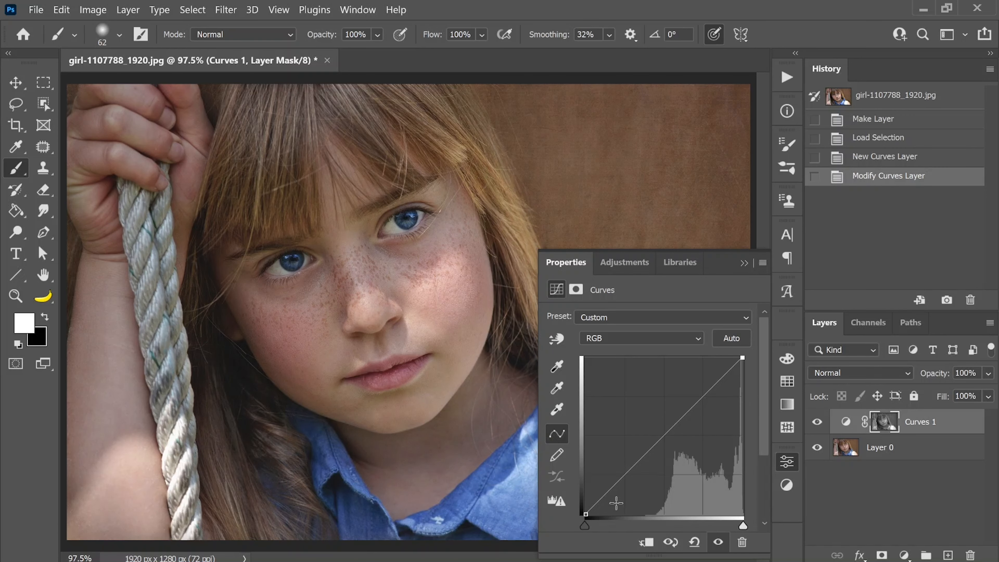
{"action": "mouse_move", "coordinate": [593, 526]}
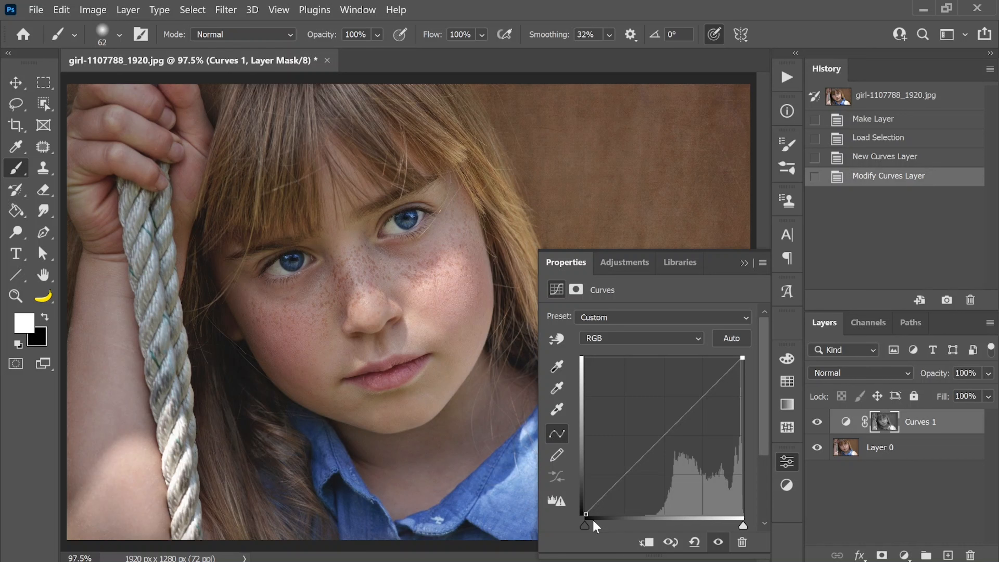
Pull the curve's white point inward to brighten the highlights, leaving the black point unchanged.
{"action": "left_click_drag", "start_coordinate": [585, 515], "coordinate": [598, 515]}
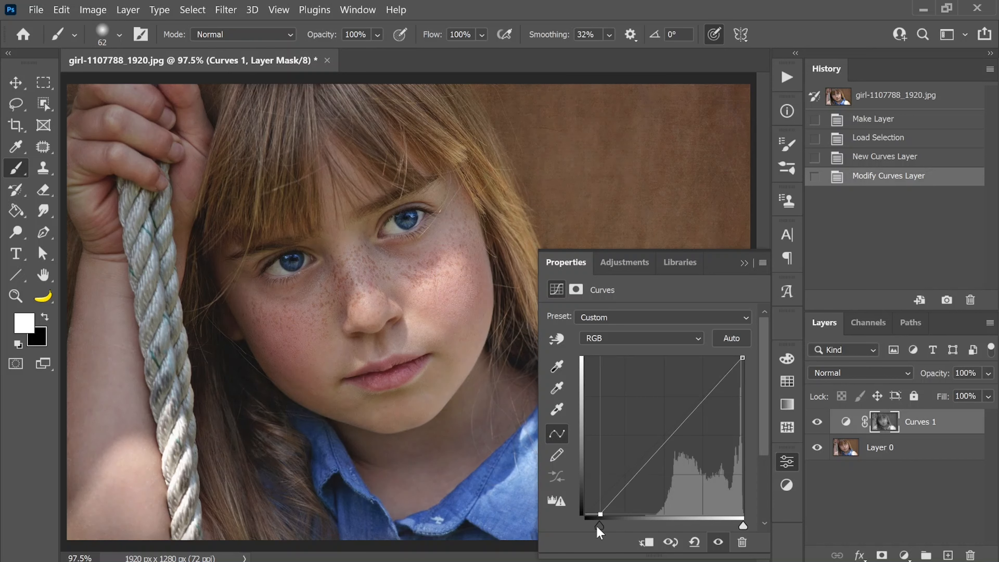
{"action": "left_click_drag", "start_coordinate": [599, 514], "coordinate": [585, 514]}
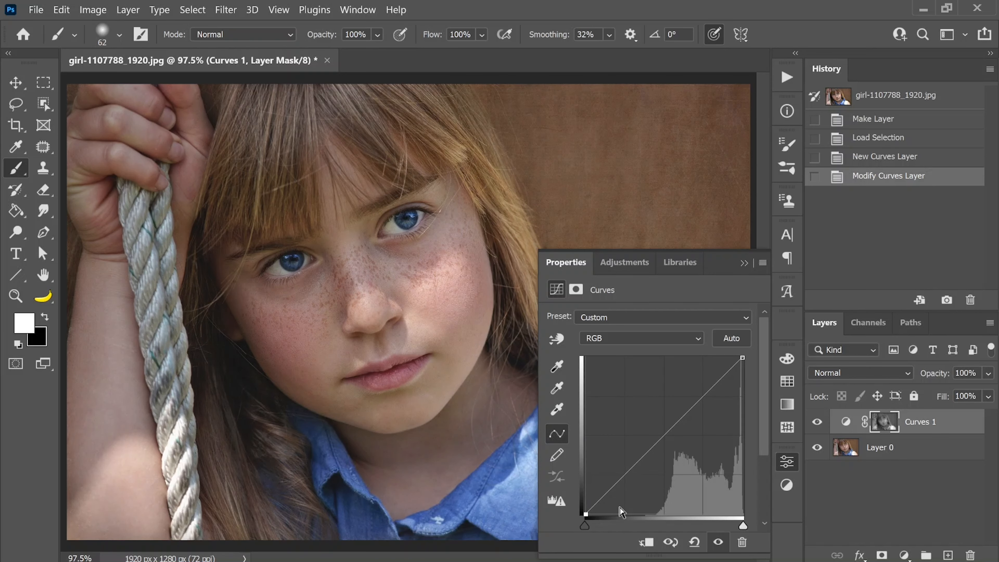
{"action": "mouse_move", "coordinate": [746, 535]}
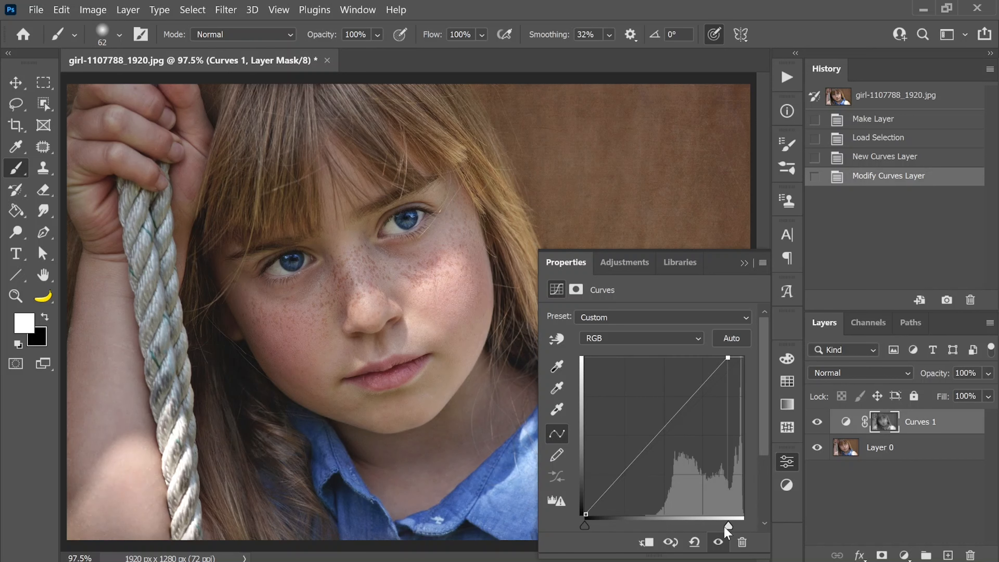
{"action": "left_click_drag", "start_coordinate": [728, 358], "coordinate": [716, 358]}
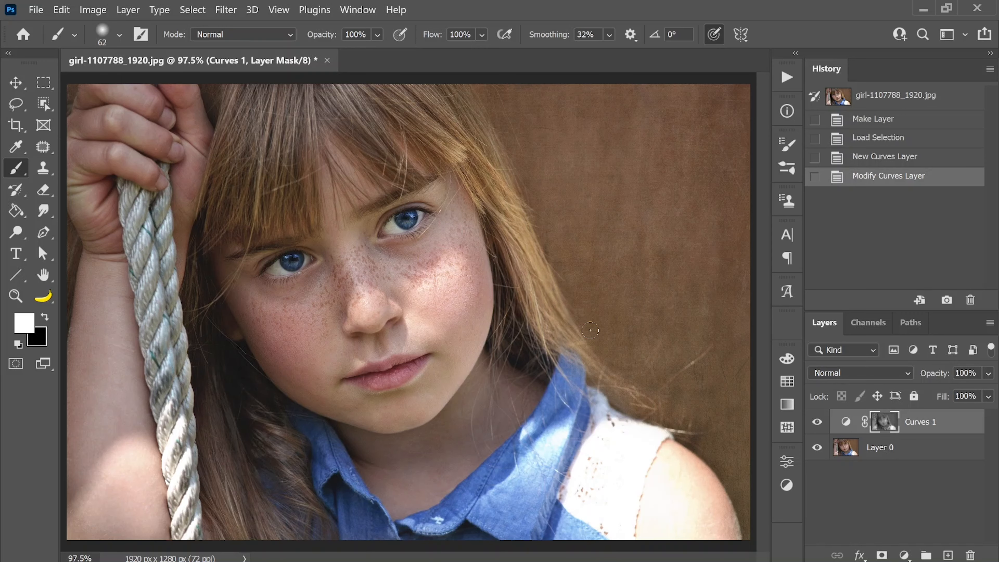
{"action": "mouse_move", "coordinate": [597, 338]}
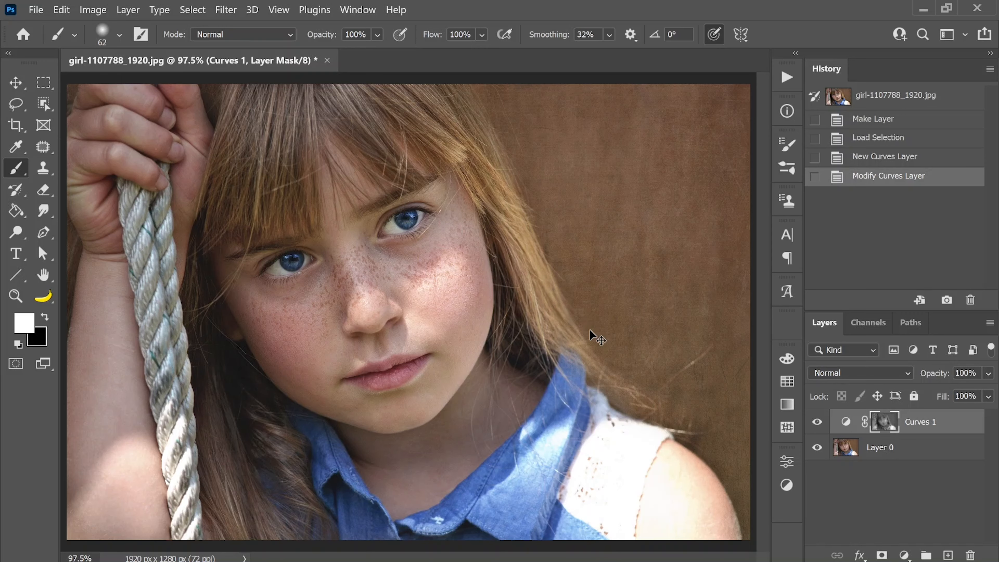
Add a second Curves layer from the first mask's selection and invert its mask to cover the shadows.
{"action": "left_click", "coordinate": [905, 555]}
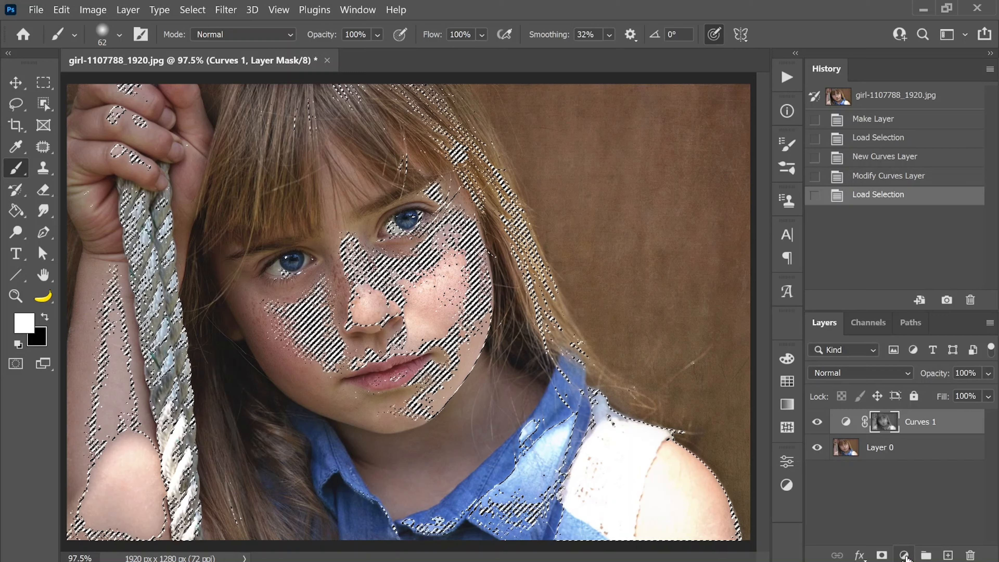
{"action": "left_click", "coordinate": [905, 555]}
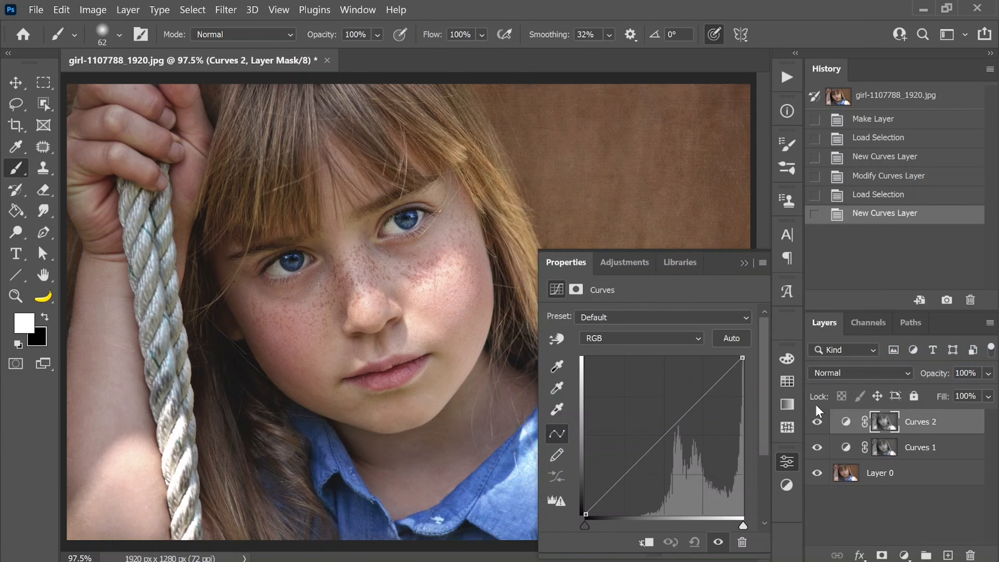
{"action": "mouse_move", "coordinate": [786, 405]}
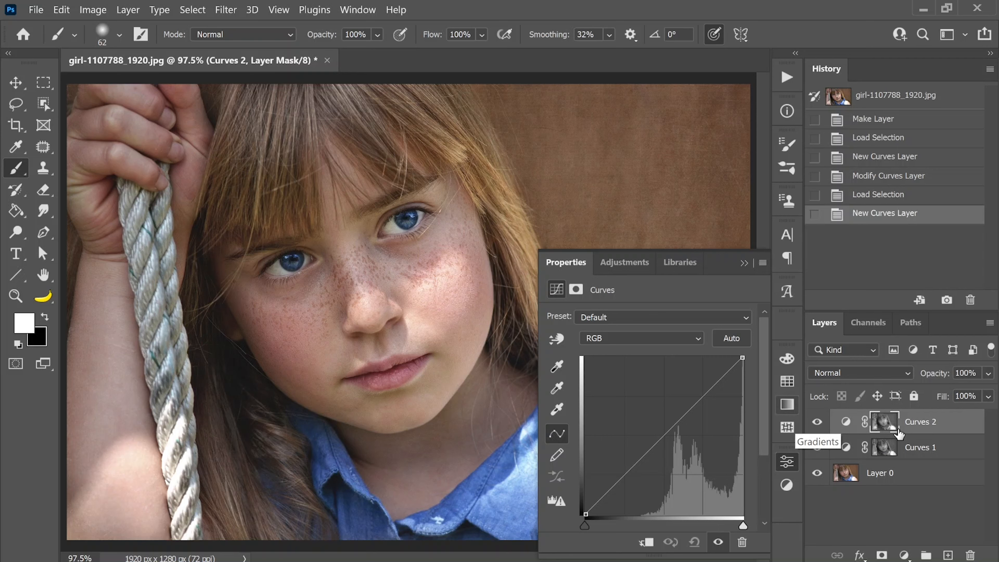
{"action": "key", "text": "ctrl+i"}
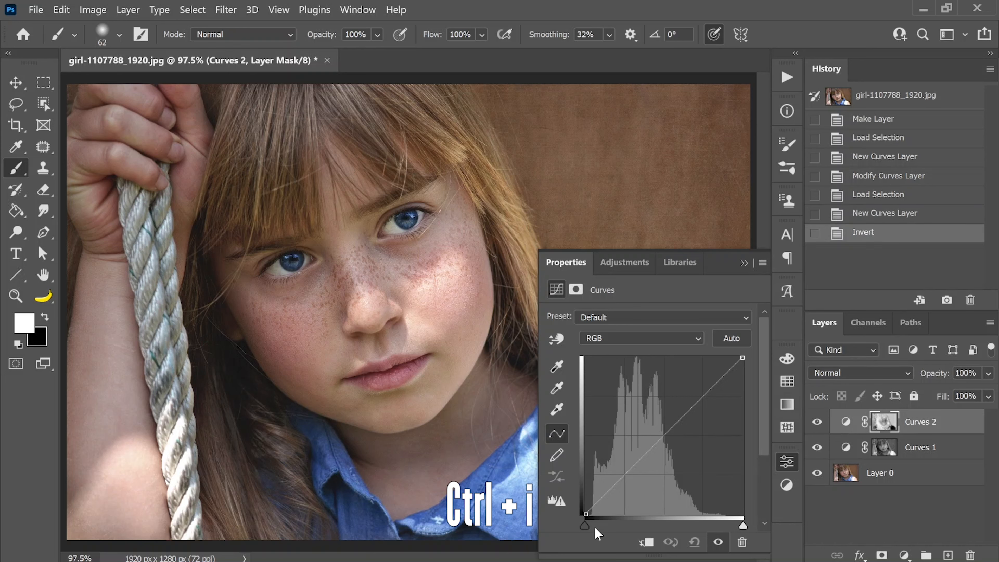
{"action": "key", "text": "ctrl+i"}
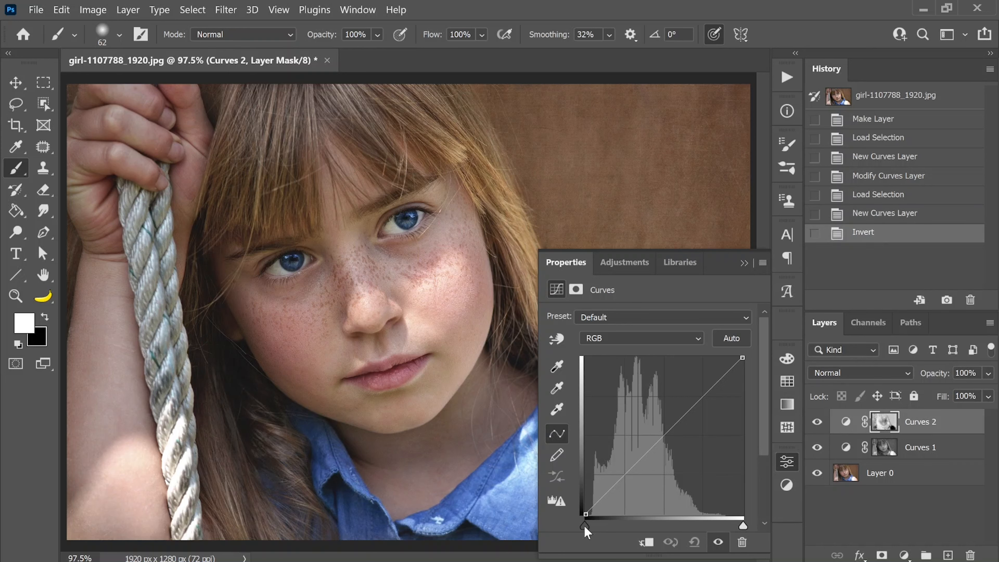
Pull the black point inward on the second curve to deepen the shadows.
{"action": "left_click_drag", "start_coordinate": [585, 514], "coordinate": [590, 514]}
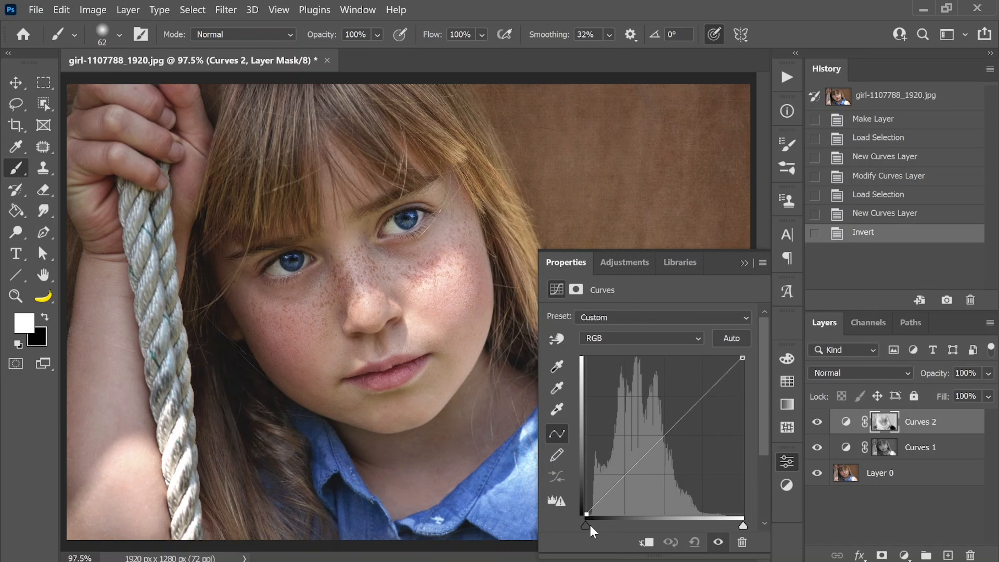
{"action": "left_click_drag", "start_coordinate": [585, 524], "coordinate": [599, 524]}
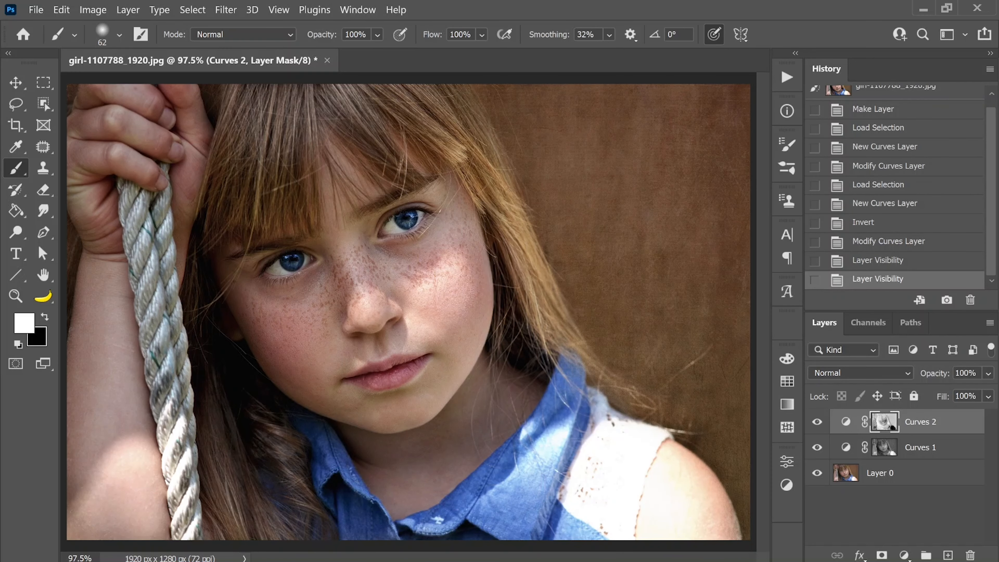
{"action": "mouse_move", "coordinate": [629, 306]}
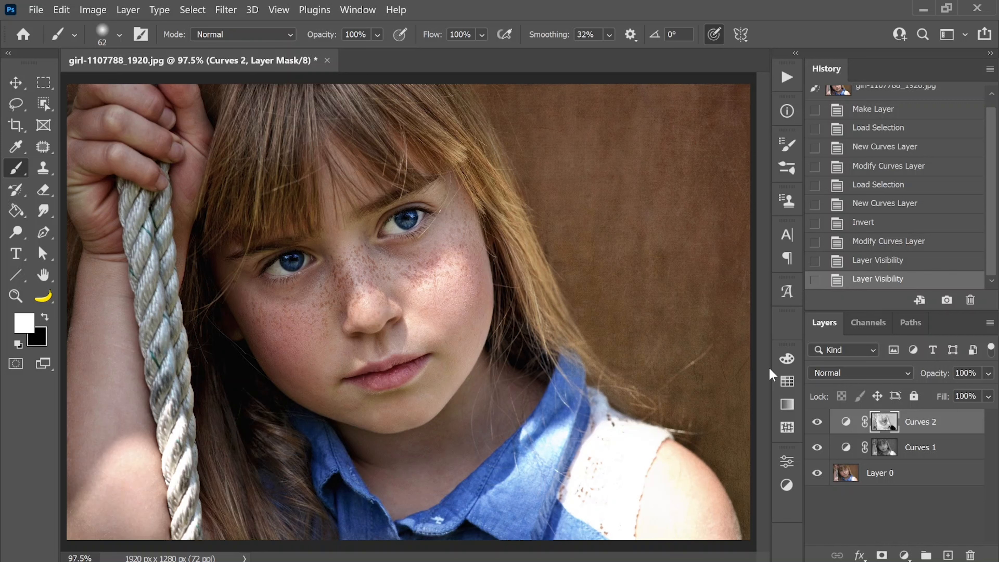
{"action": "mouse_move", "coordinate": [769, 372]}
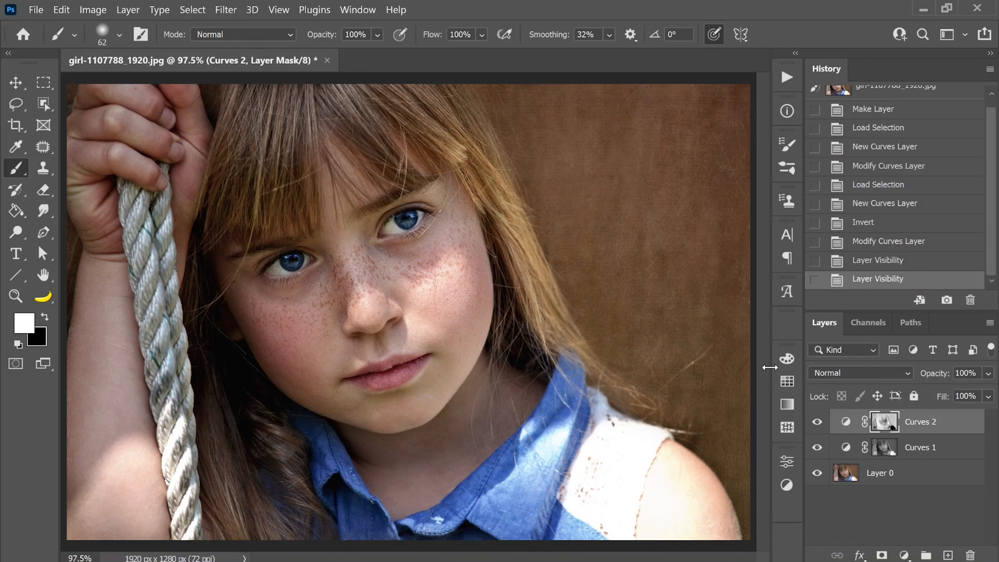
{"action": "mouse_move", "coordinate": [895, 531]}
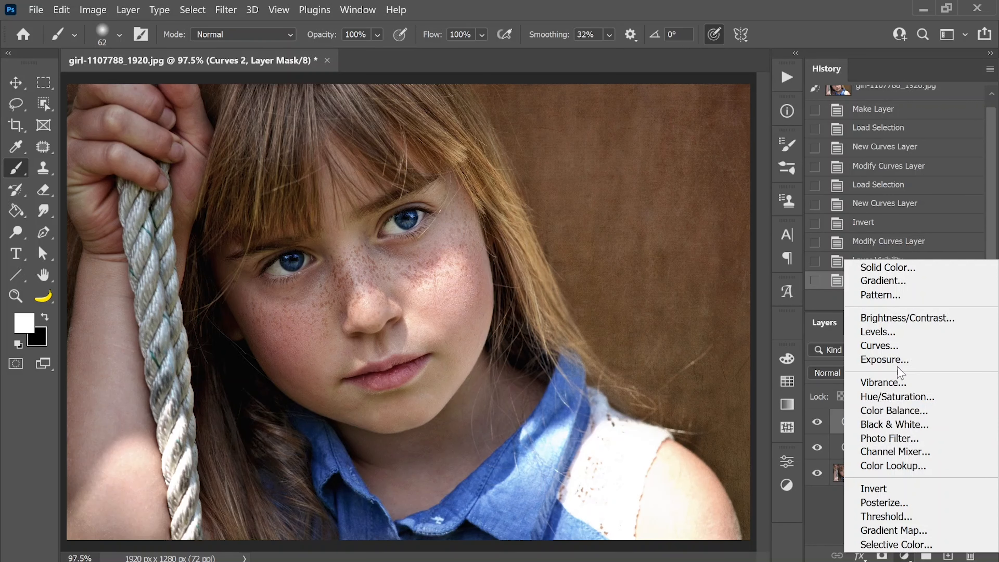
Add a third Curves layer with its white point pulled well inward to brighten.
{"action": "left_click", "coordinate": [880, 346]}
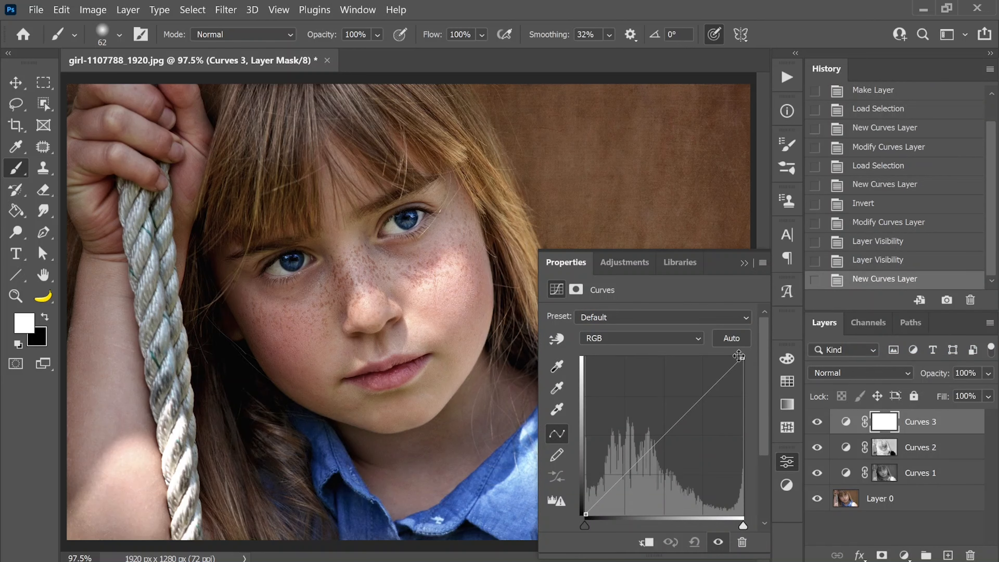
{"action": "left_click_drag", "start_coordinate": [743, 355], "coordinate": [708, 357]}
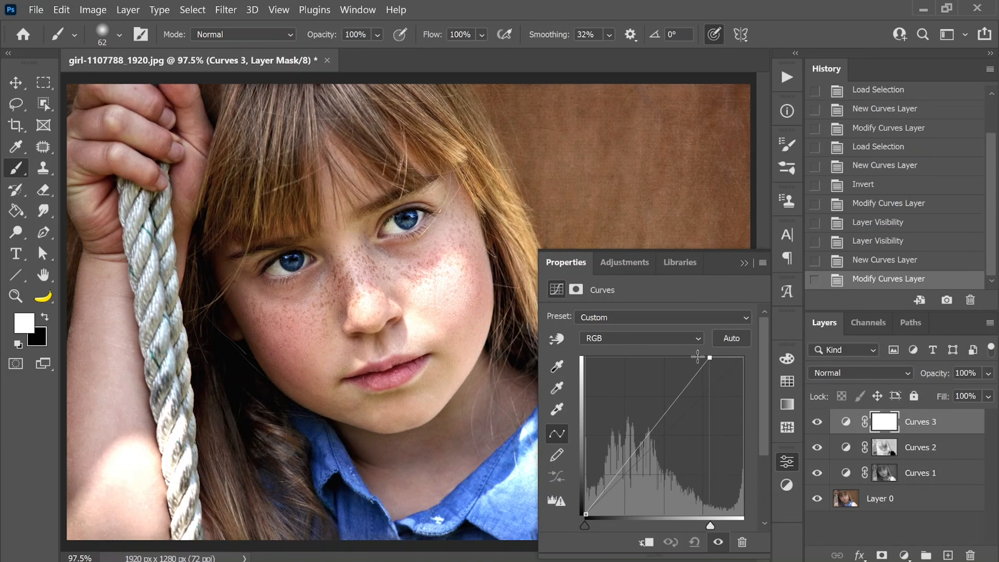
{"action": "left_click_drag", "start_coordinate": [707, 357], "coordinate": [685, 357]}
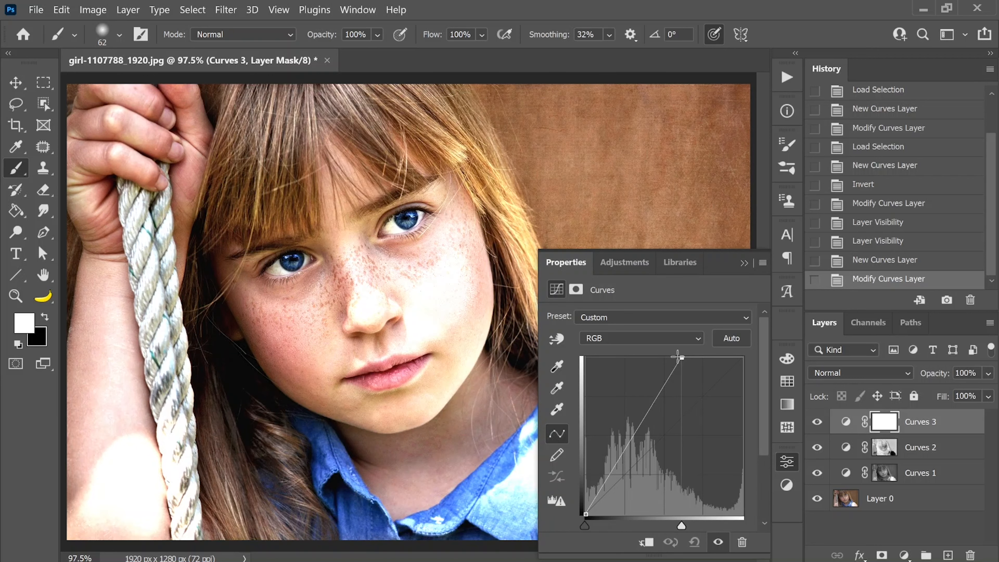
{"action": "left_click_drag", "start_coordinate": [680, 358], "coordinate": [669, 357]}
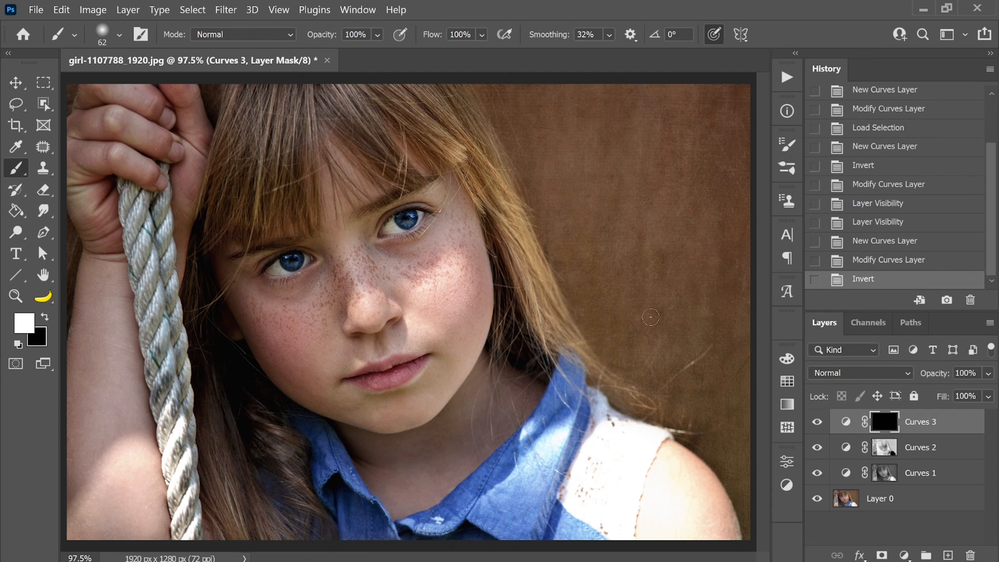
{"action": "mouse_move", "coordinate": [93, 10]}
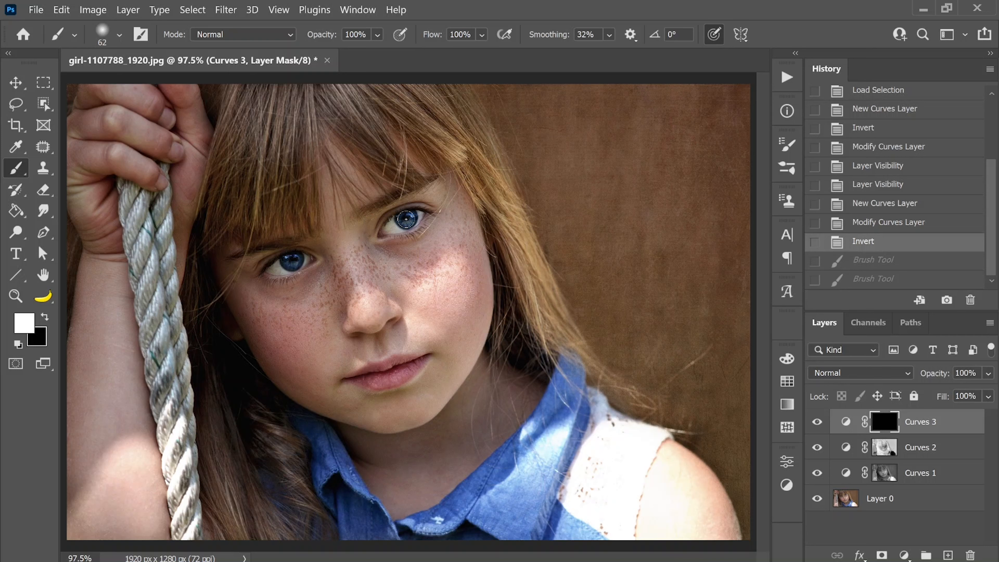
Brush the brightening onto the eyes through the mask and toggle the layer to compare.
{"action": "left_click_drag", "start_coordinate": [405, 219], "coordinate": [293, 262]}
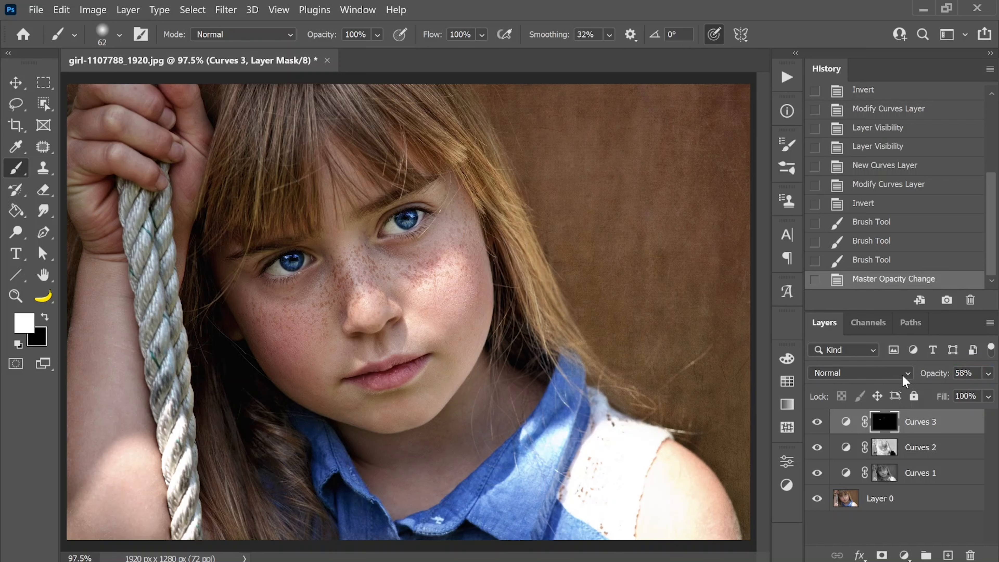
{"action": "mouse_move", "coordinate": [877, 376]}
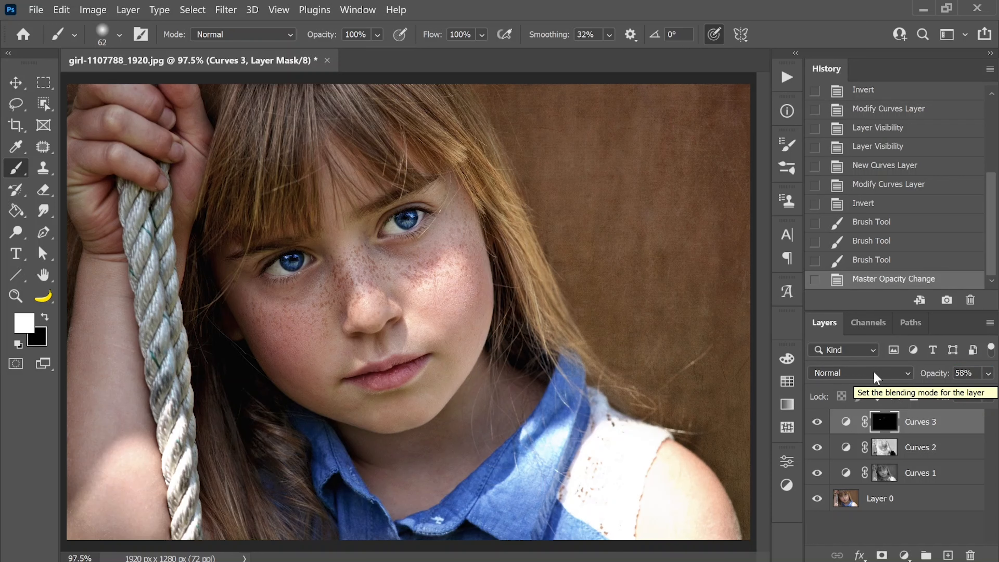
{"action": "left_click", "coordinate": [817, 421]}
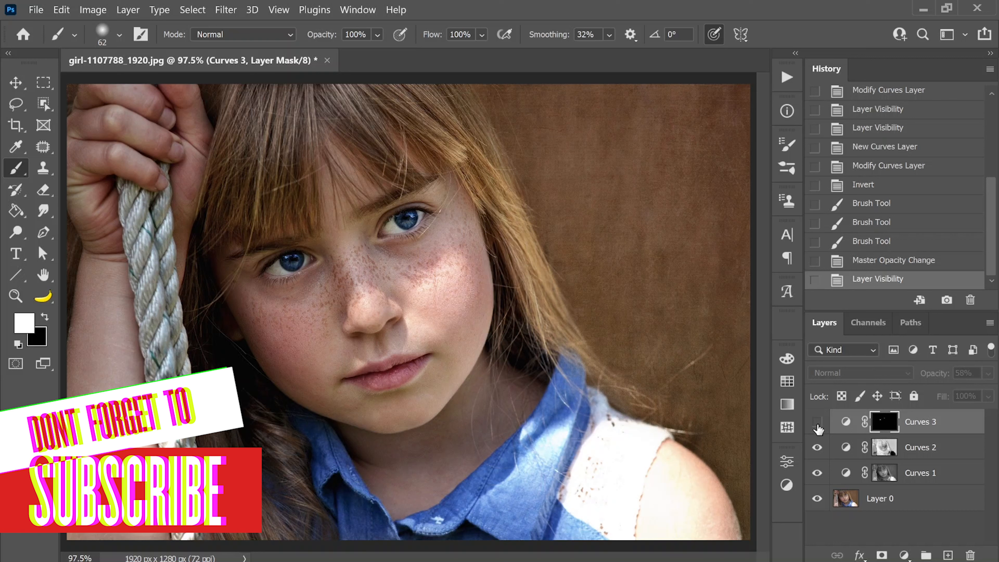
Create a new top layer and stamp all visible layers into it as a merged copy.
{"action": "left_click", "coordinate": [817, 421]}
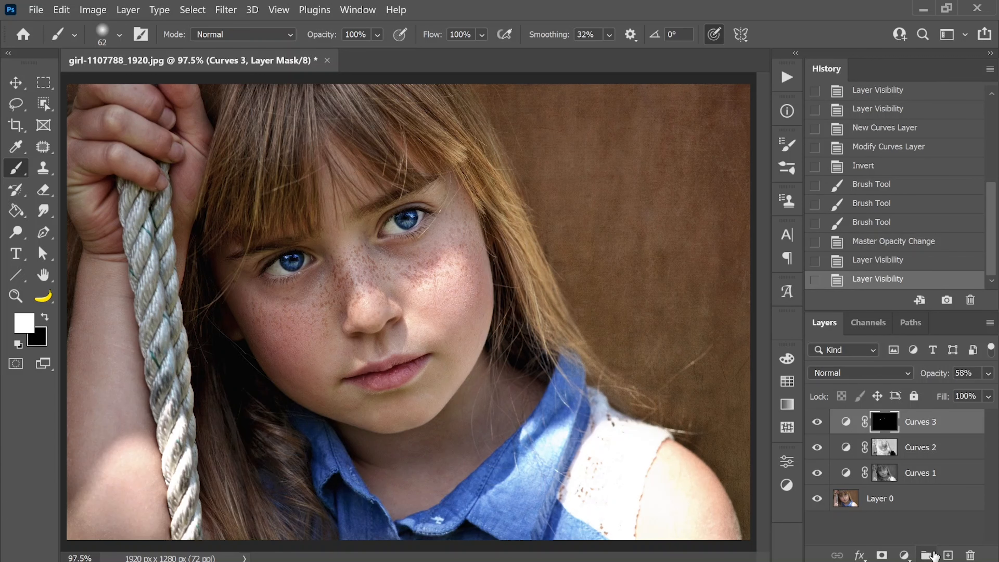
{"action": "left_click", "coordinate": [949, 556]}
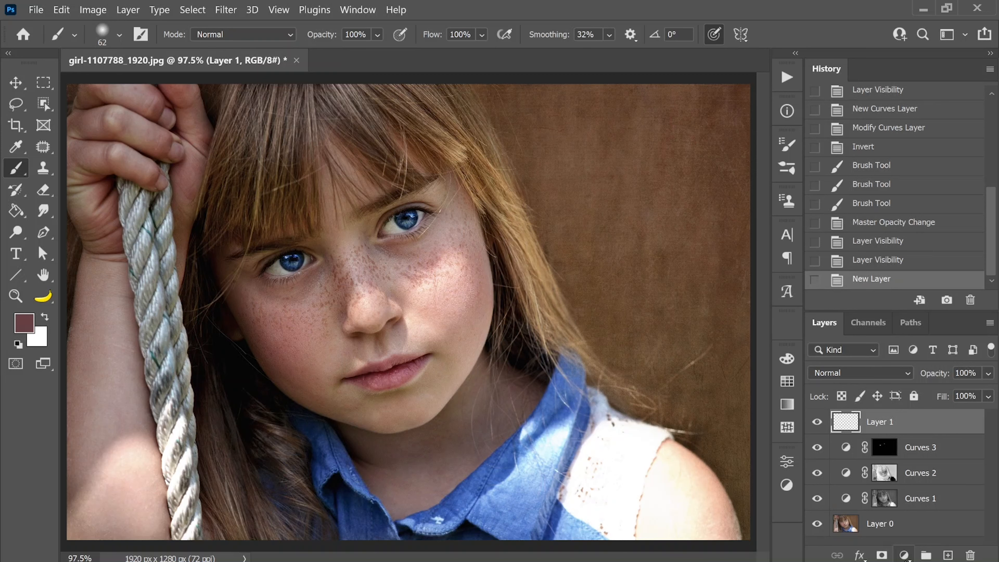
{"action": "key", "text": "ctrl+shift+alt+e"}
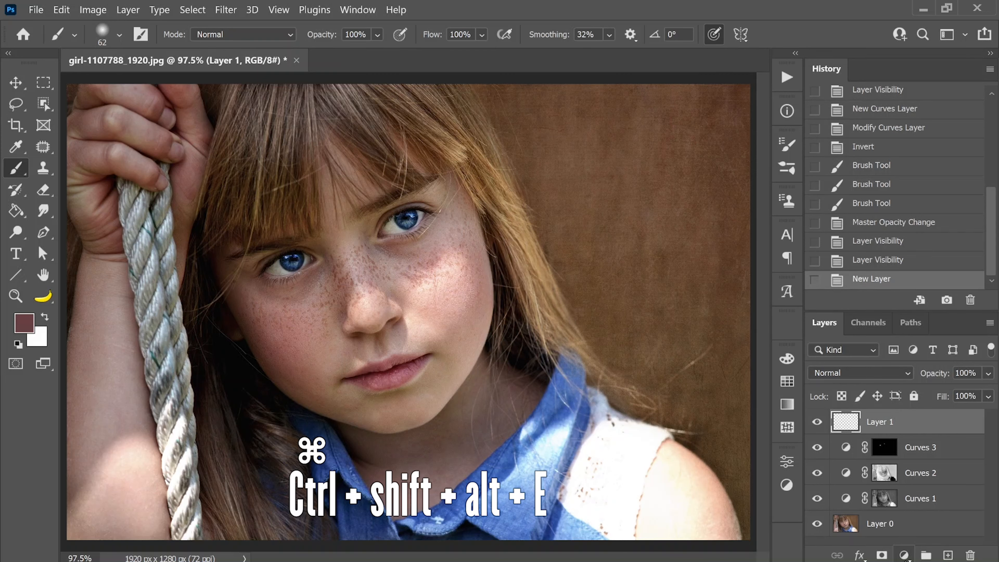
{"action": "key", "text": "ctrl+shift+alt+e"}
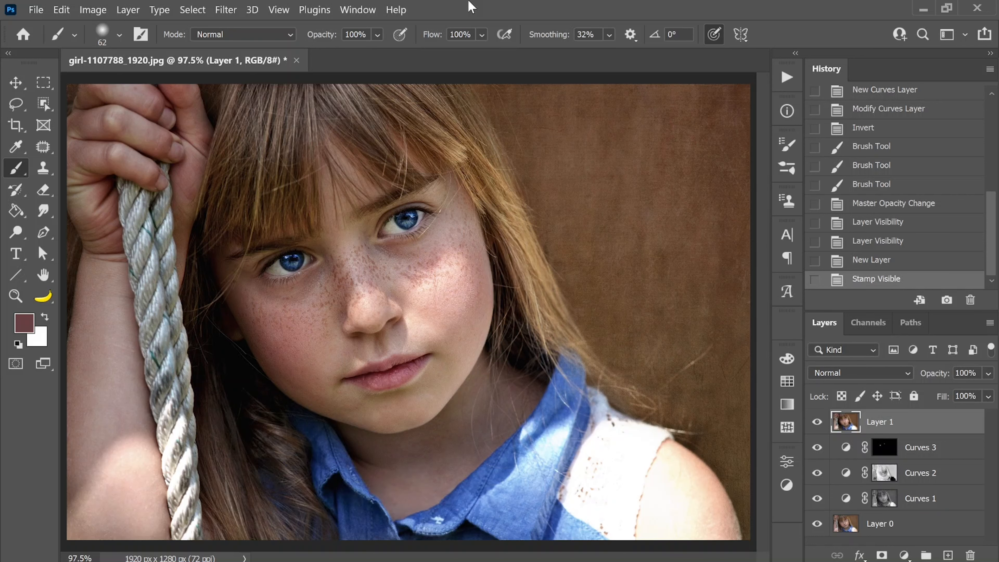
Soften the merged layer with a 5-pixel Gaussian Blur.
{"action": "left_click", "coordinate": [225, 10]}
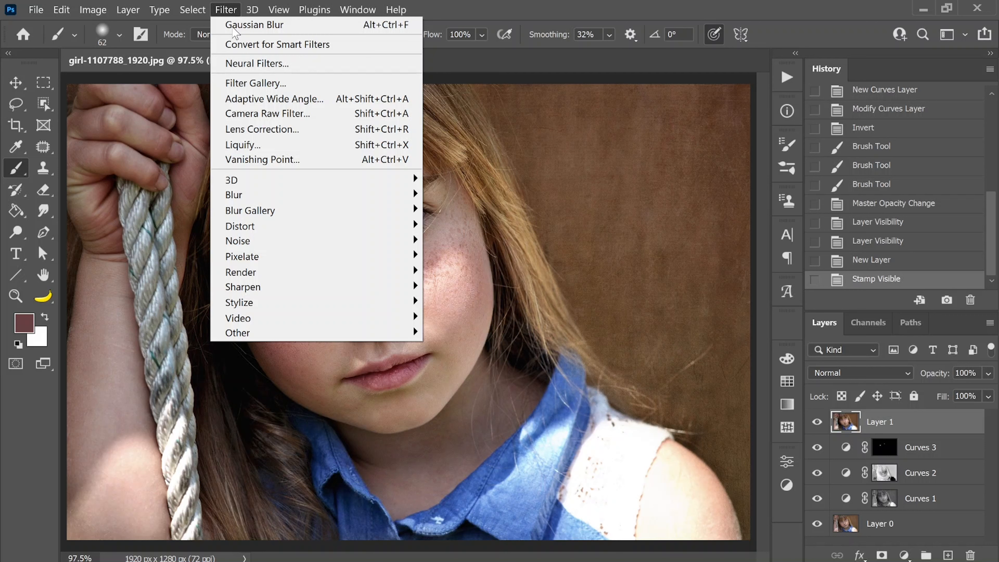
{"action": "left_click", "coordinate": [255, 25]}
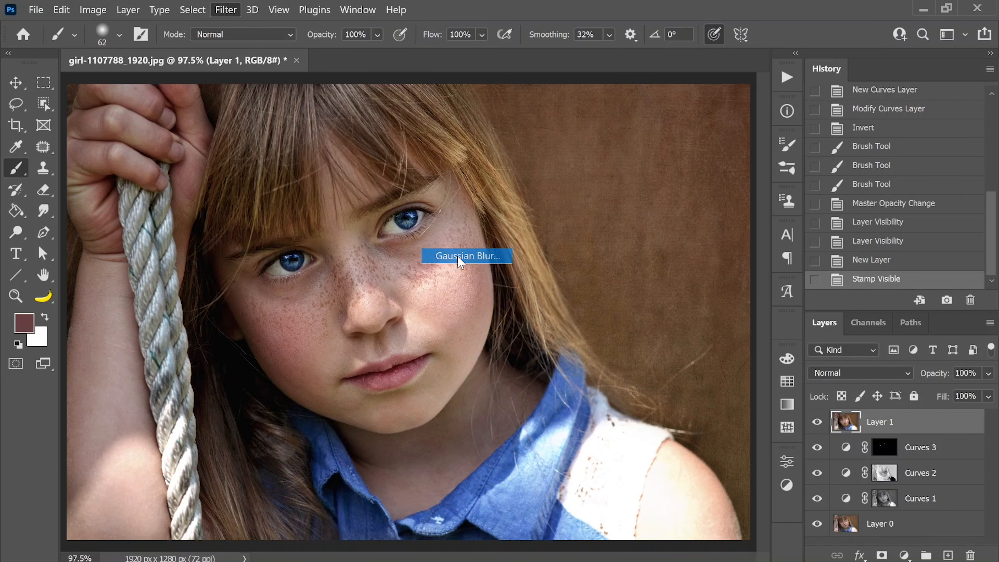
{"action": "left_click", "coordinate": [467, 256]}
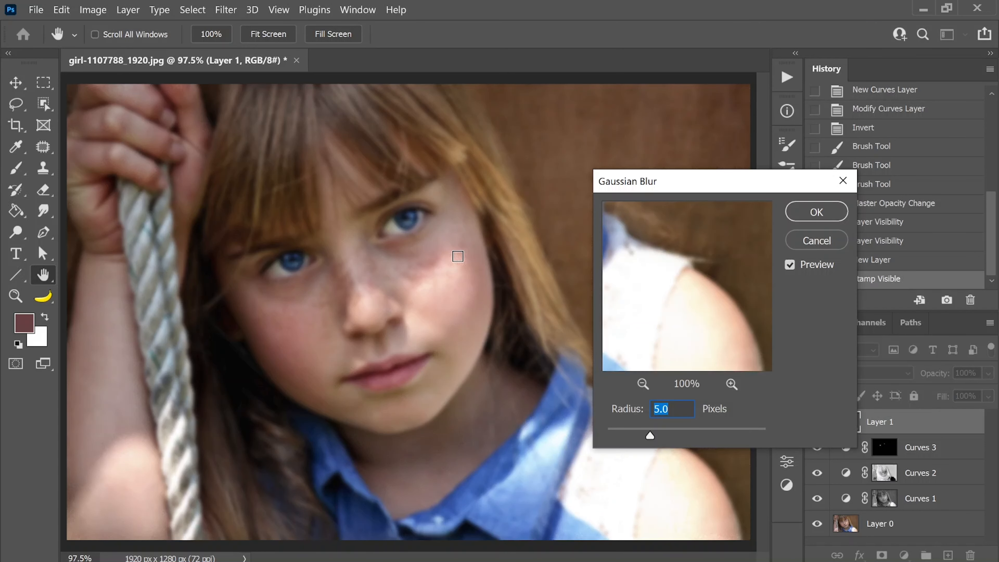
{"action": "left_click", "coordinate": [815, 211]}
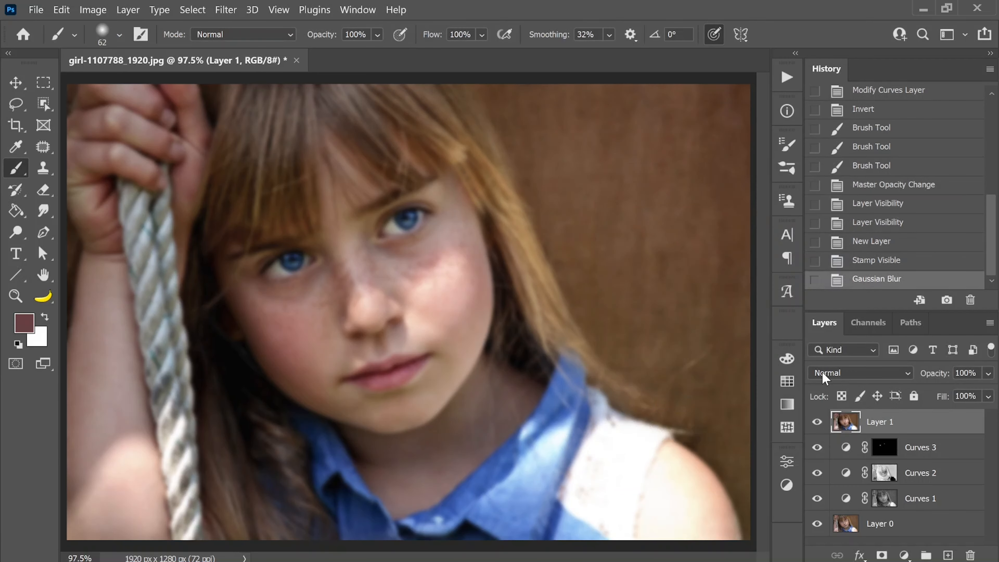
Set the blurred layer's blend mode to Overlay for a soft glow.
{"action": "left_click", "coordinate": [860, 372]}
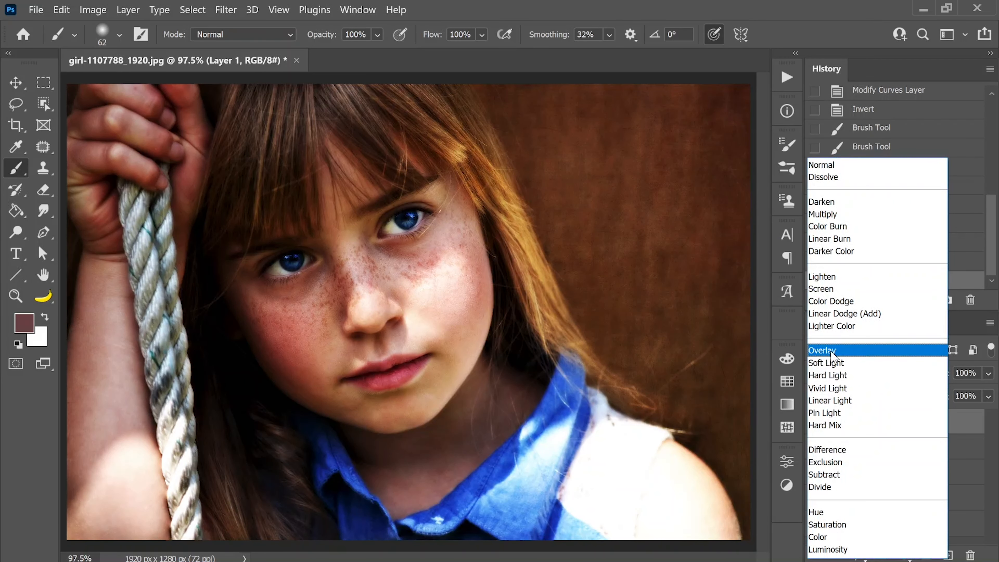
{"action": "left_click", "coordinate": [823, 350]}
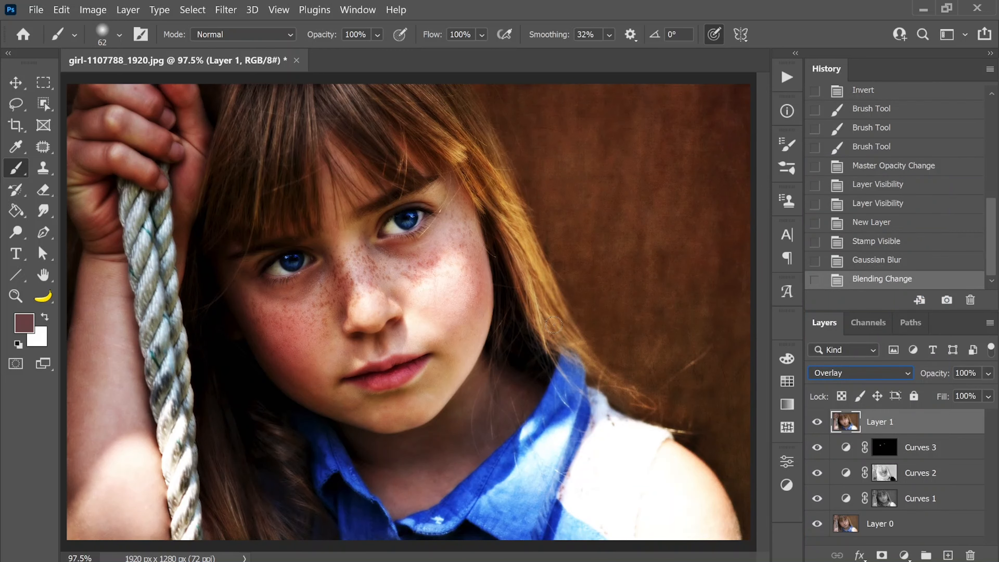